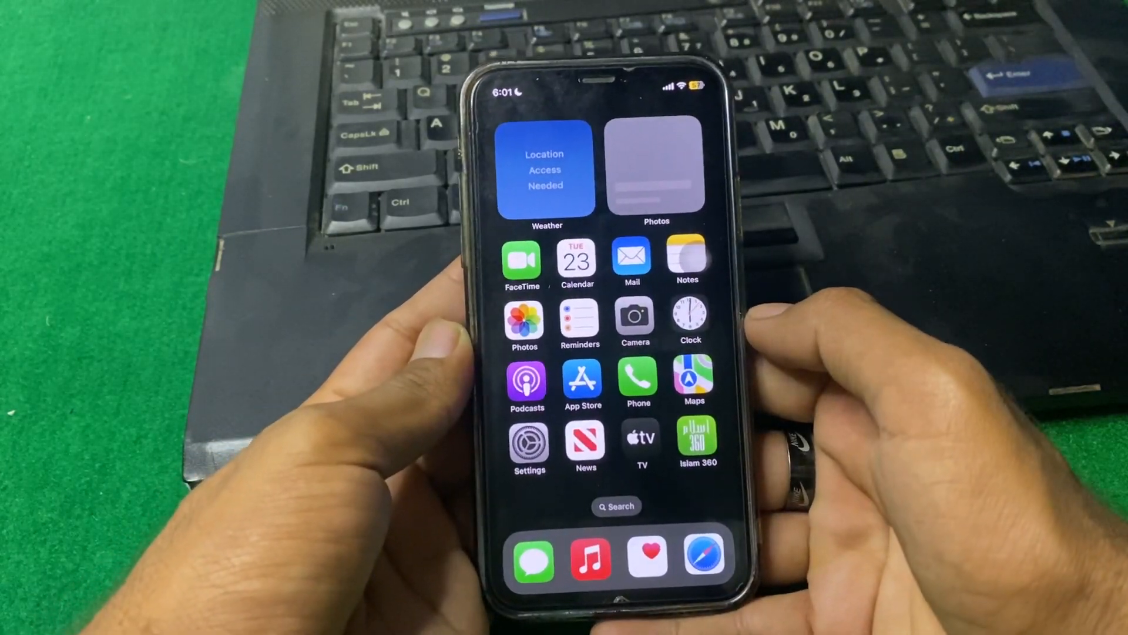
Swipe across the home screen to reach the Settings app
{"action": "scroll", "scroll_direction": "left", "scroll_amount": 3}
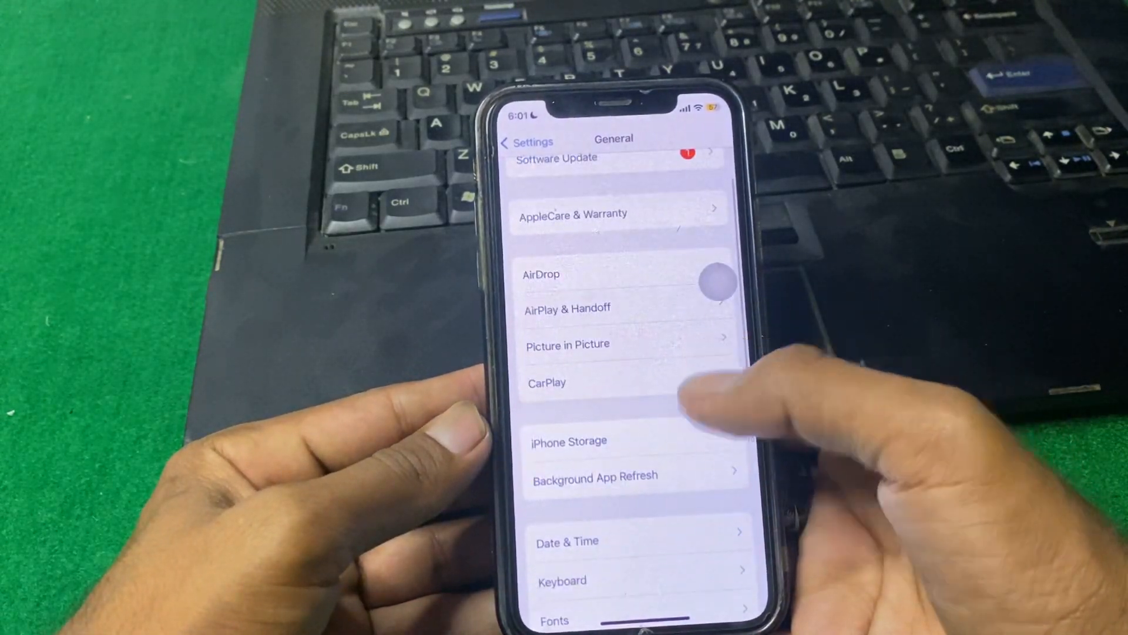
Go to the iPhone Storage overview showing 56.03 GB of 64 GB used
{"action": "left_click", "coordinate": [569, 441]}
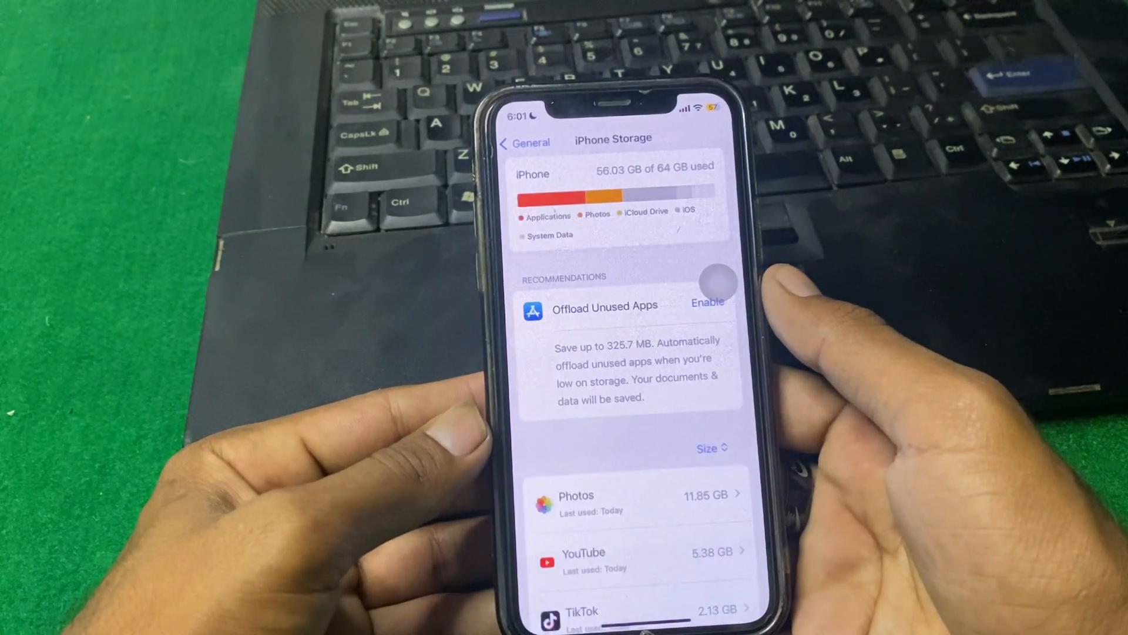
Browse the storage app list down to iOS 16.77 GB and System Data 4.82 GB
{"action": "scroll", "scroll_direction": "up", "scroll_amount": 3}
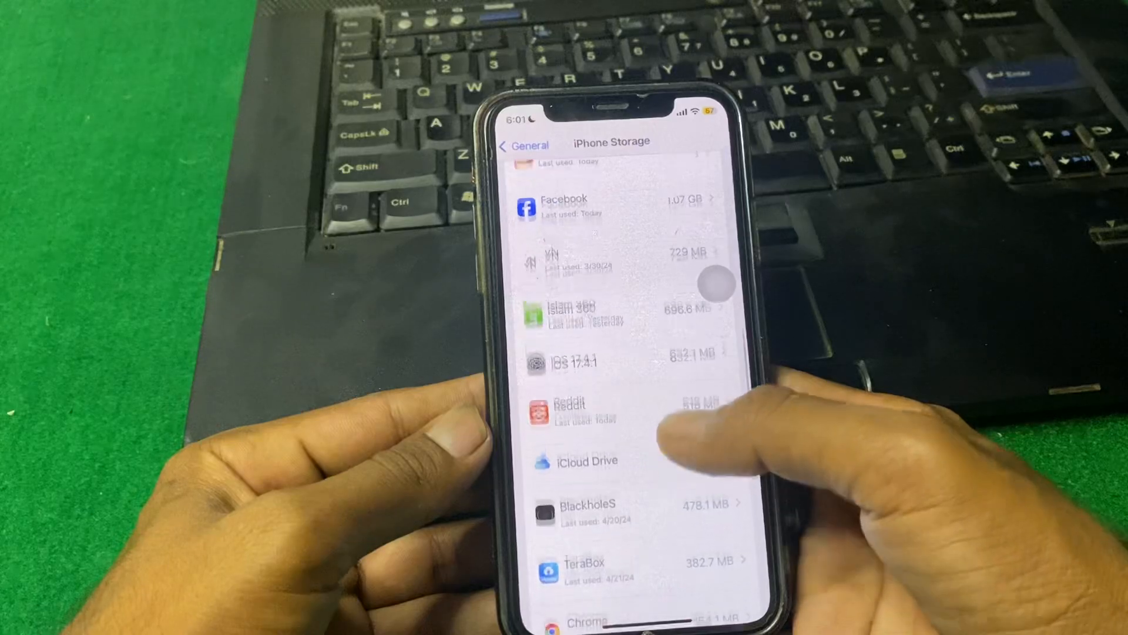
{"action": "scroll", "scroll_direction": "down", "scroll_amount": 3}
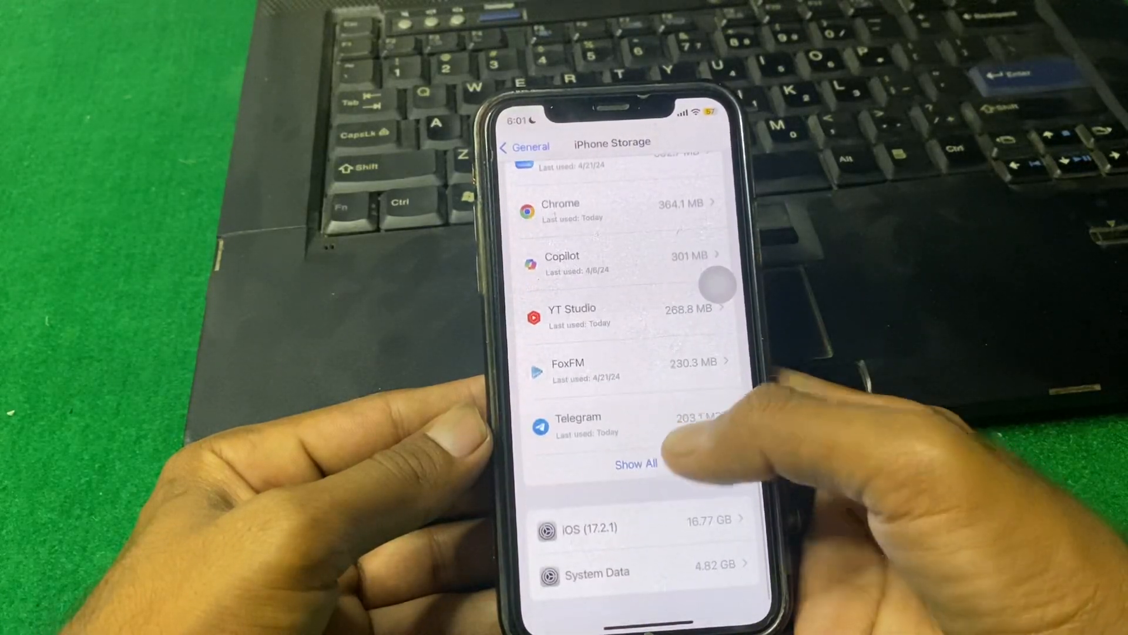